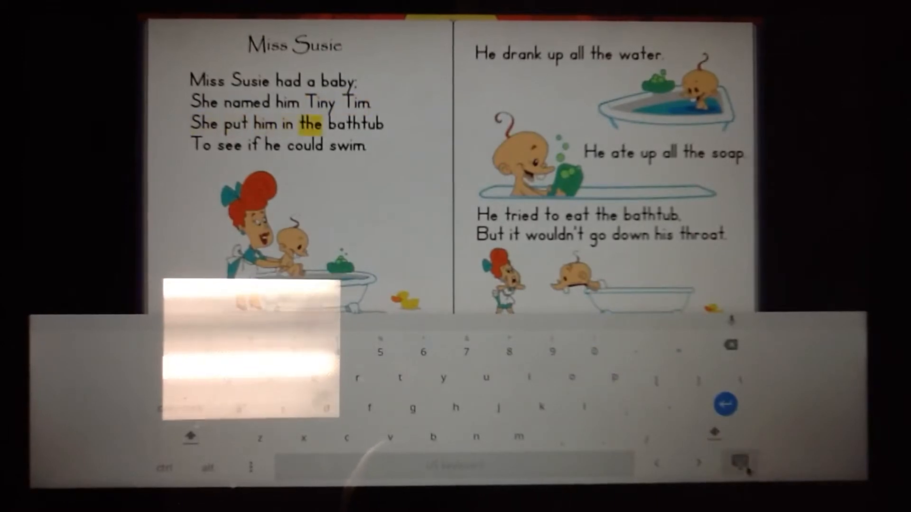
Step: Hide the on-screen keyboard so the Miss Susie book pages show in full
left_click(347, 146)
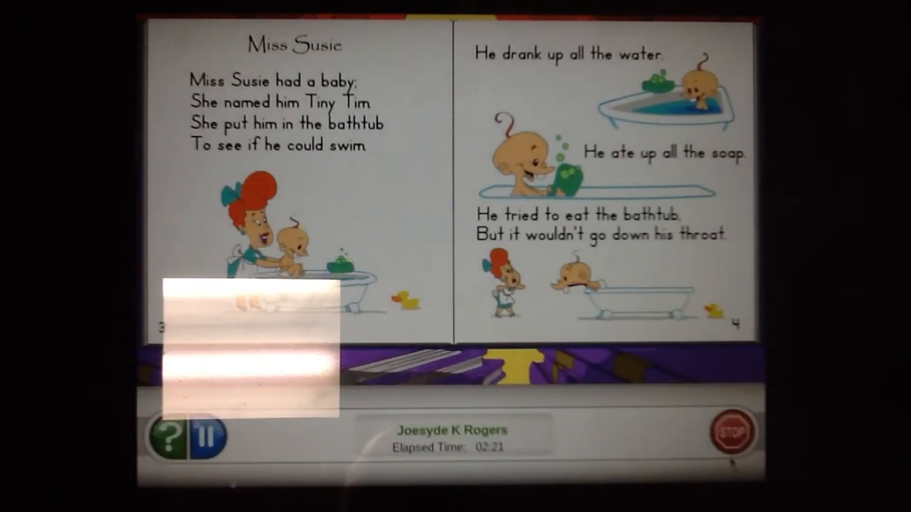
Step: Stop the reading session, confirm YES to exit, and log out from the Main Menu
left_click(736, 433)
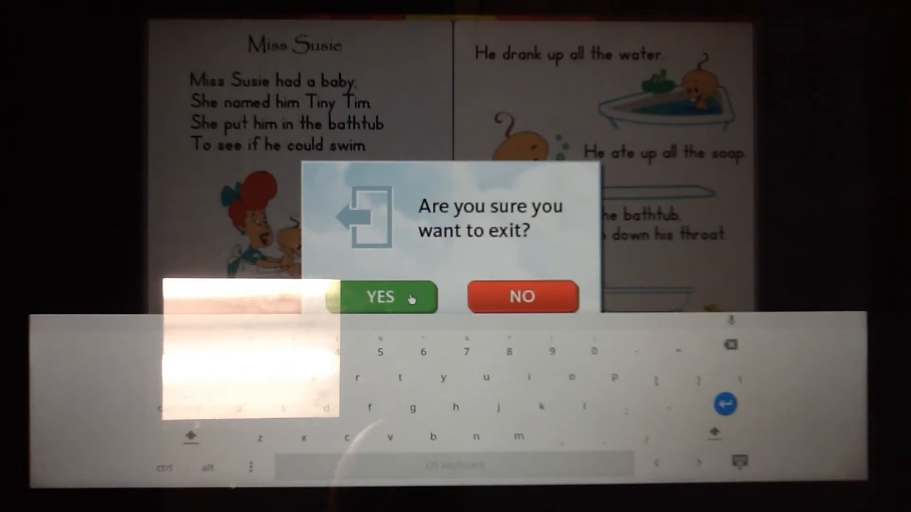
left_click(380, 297)
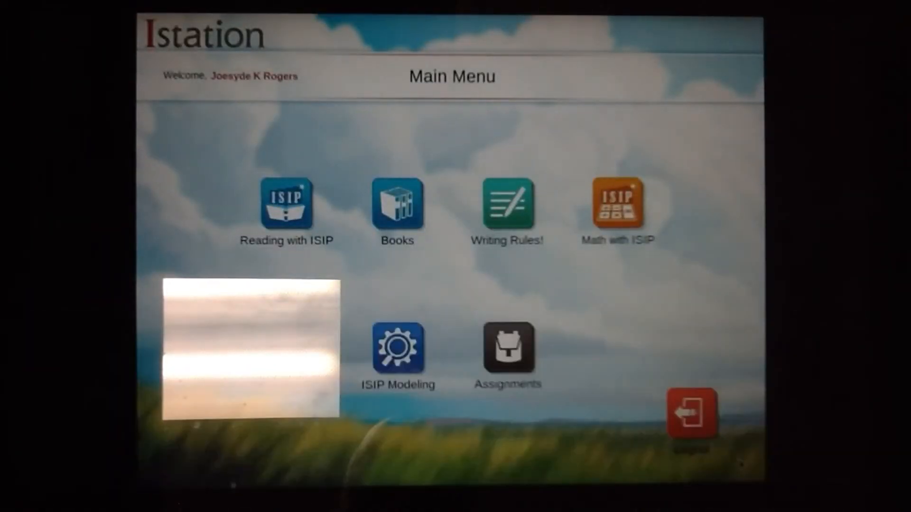
left_click(691, 410)
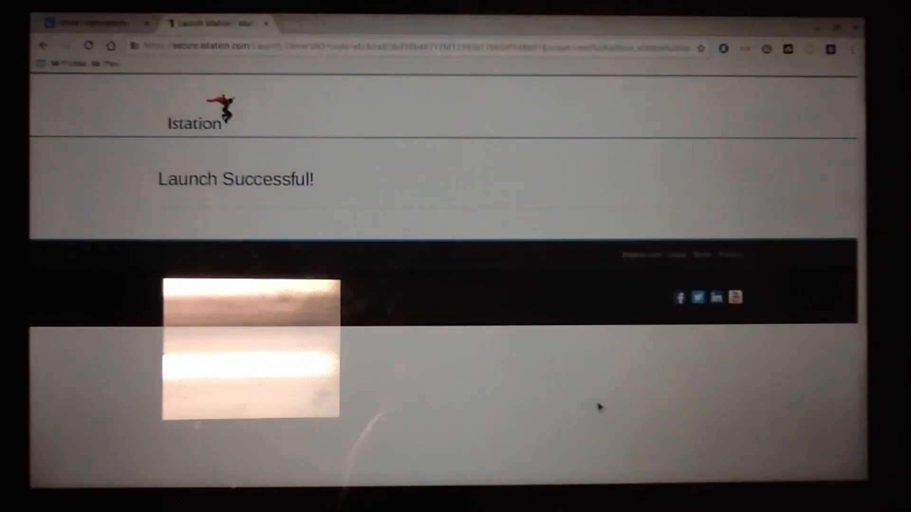
mouse_move(318, 134)
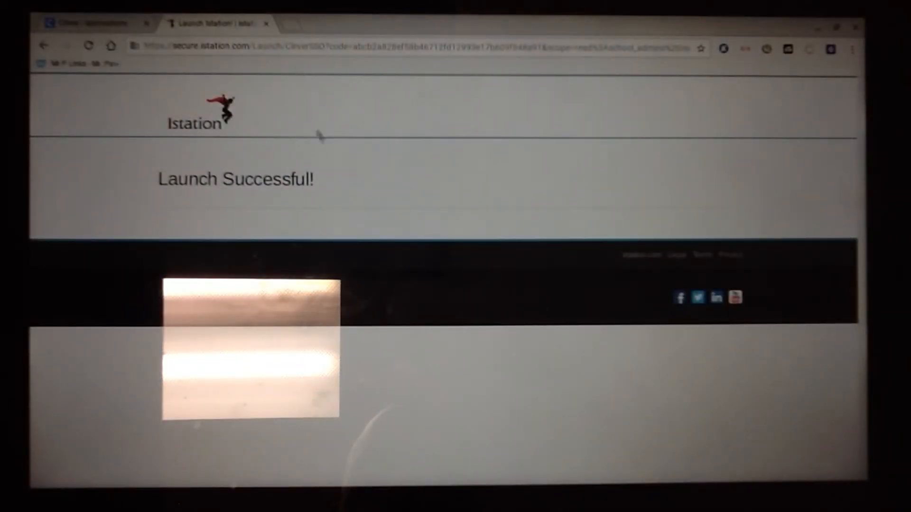